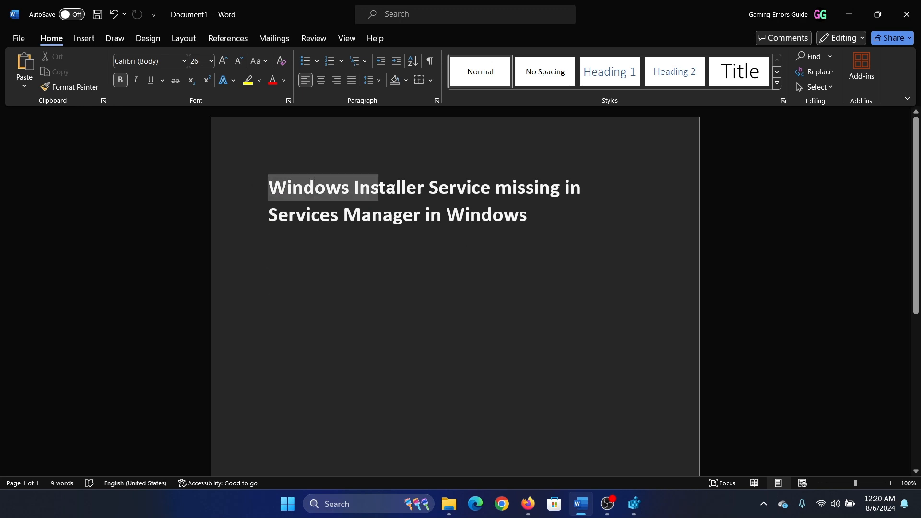
- Switch from Word to Firefox, where the registry-values Google Doc is open
click(522, 387)
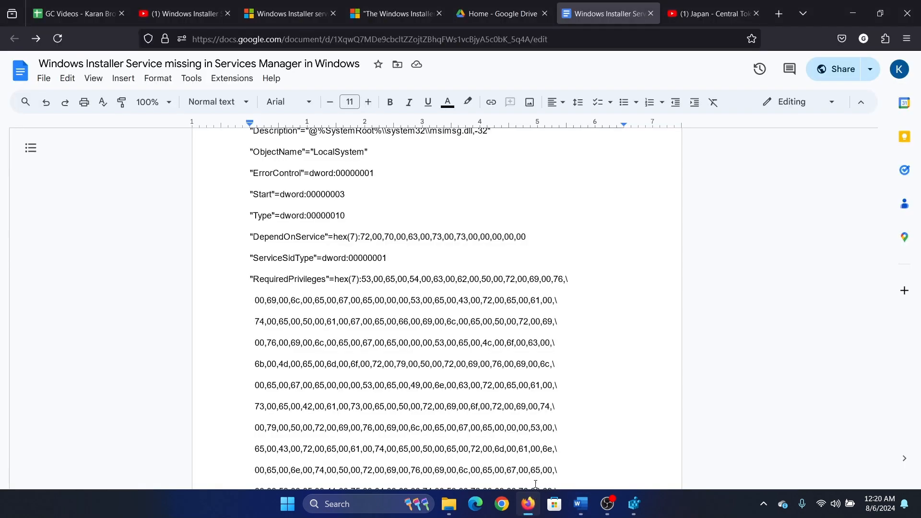
- Check the forum fix, copy the full msiserver script from the Doc, and search for notepad
click(288, 13)
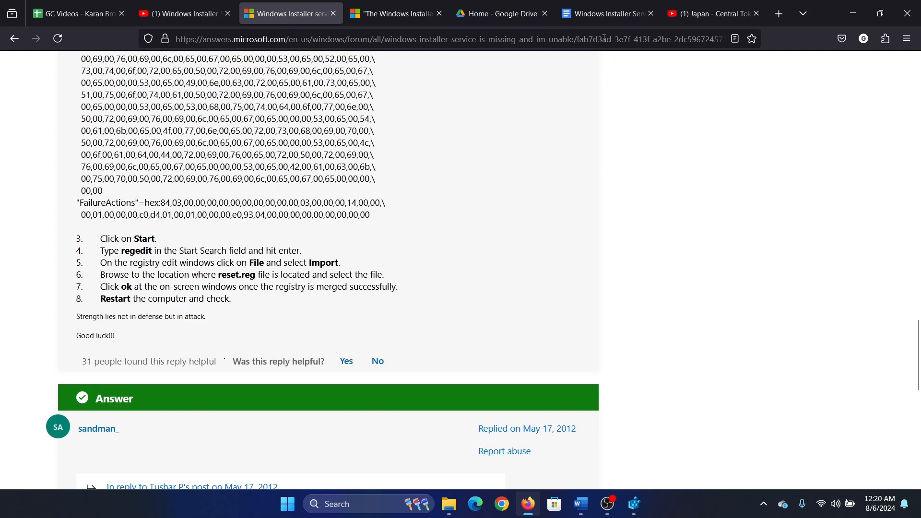
click(607, 13)
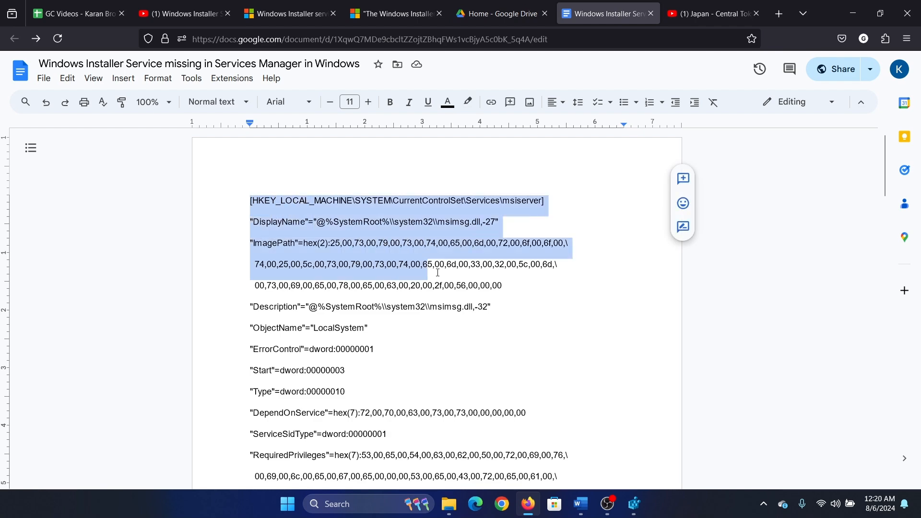
scroll(down, 3)
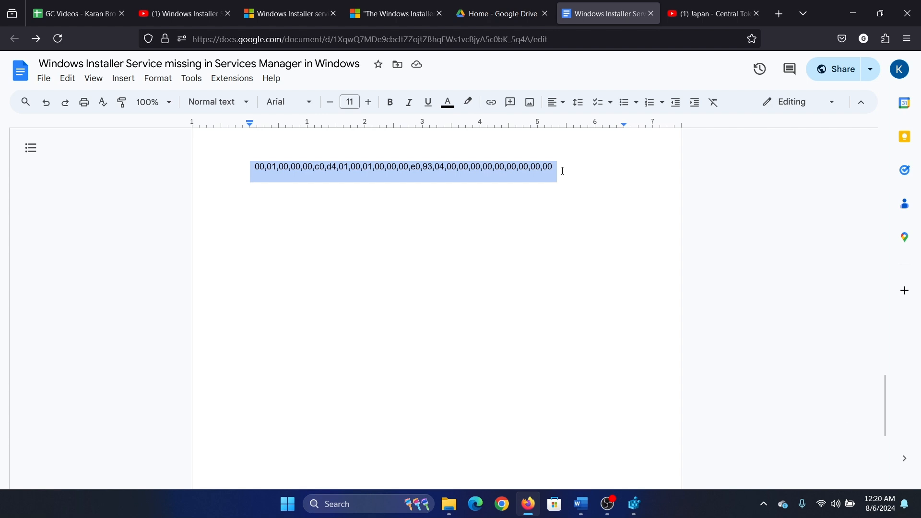
text(notepad)
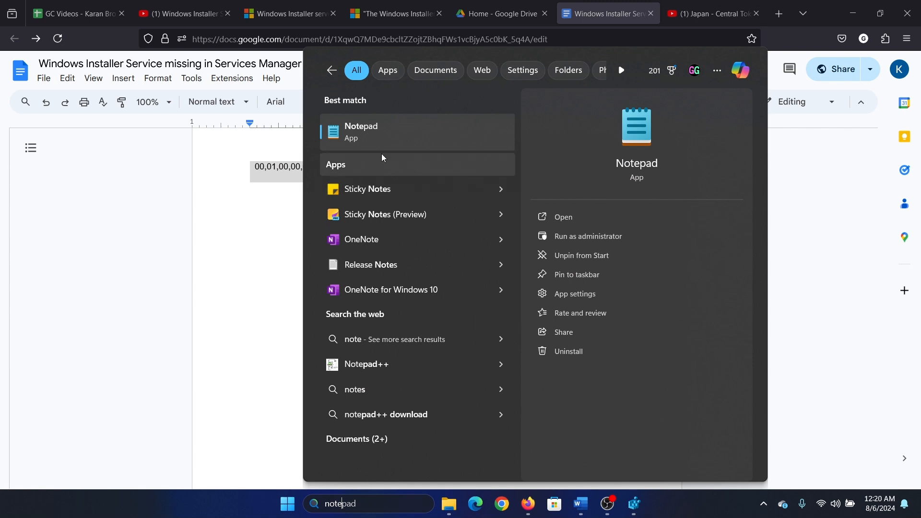
- Open Notepad, close the old test note without saving, and paste the msiserver script
click(563, 217)
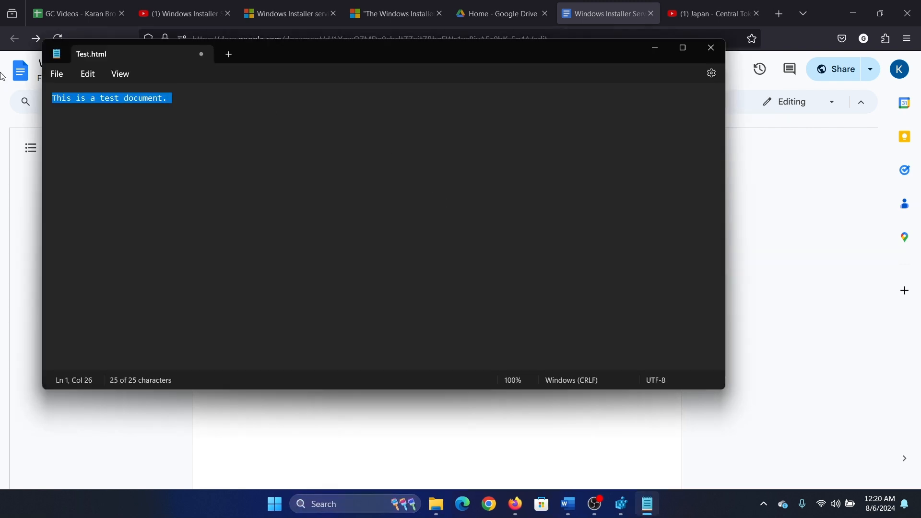
key(Delete)
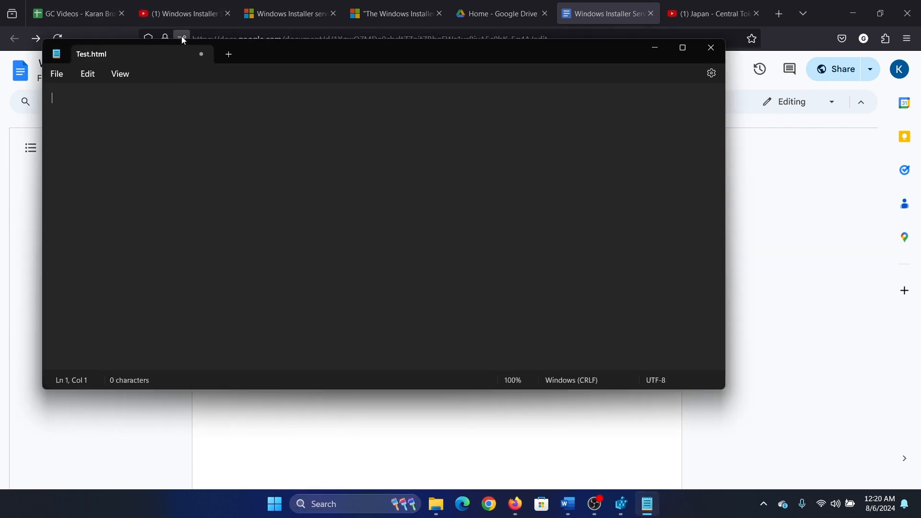
click(710, 47)
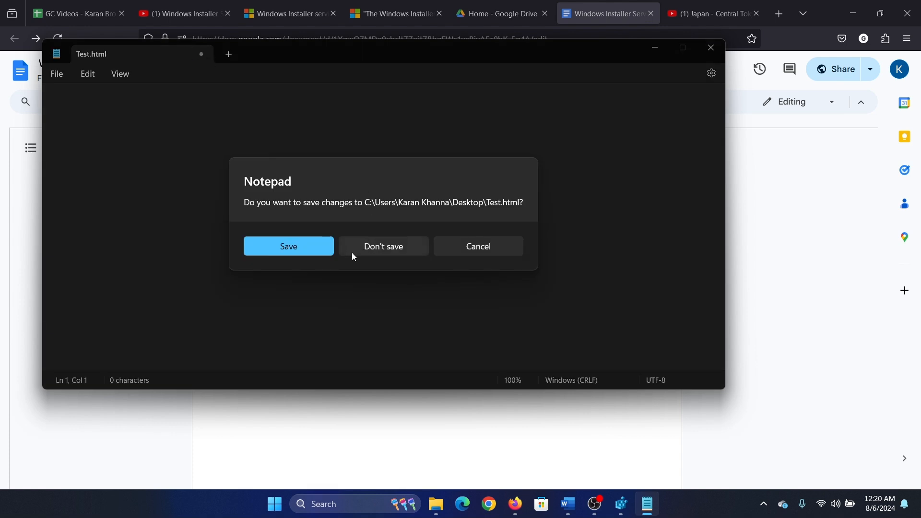
click(383, 246)
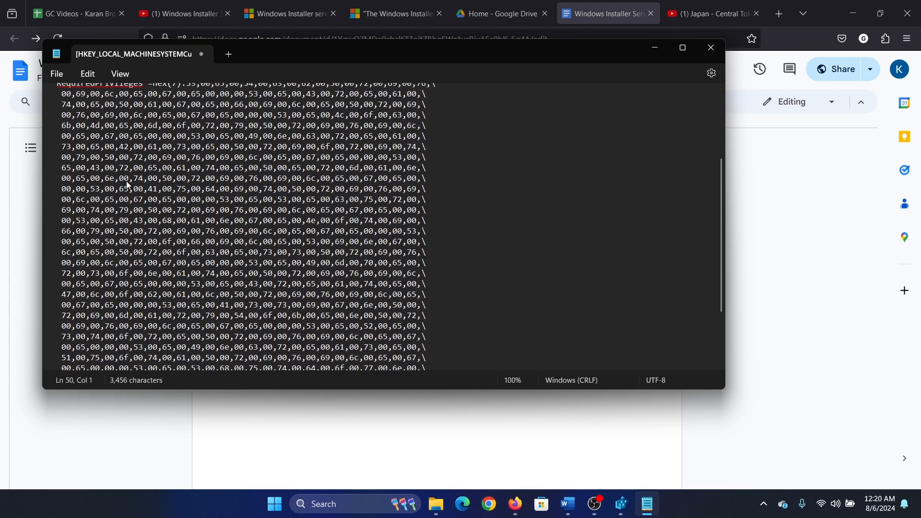
scroll(up, 3)
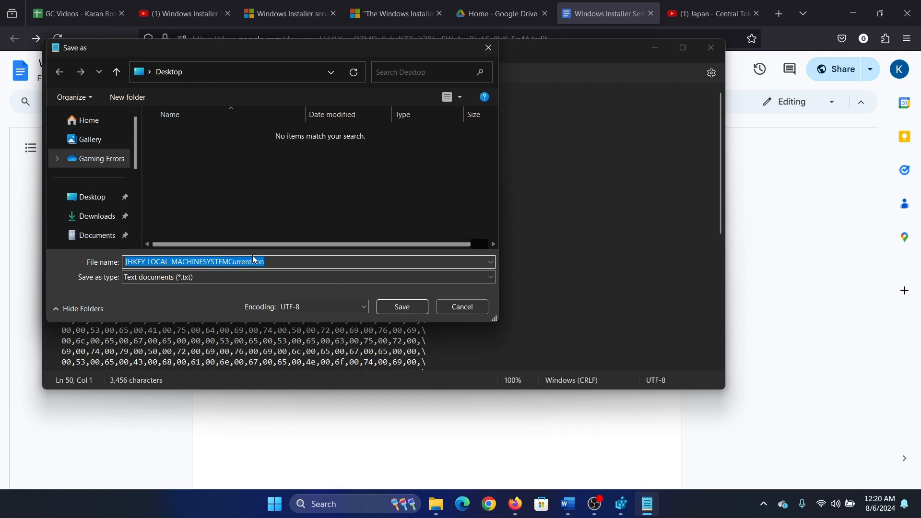
- Save the script on the Desktop as Fix.reg with Save as type set to All files
text(F)
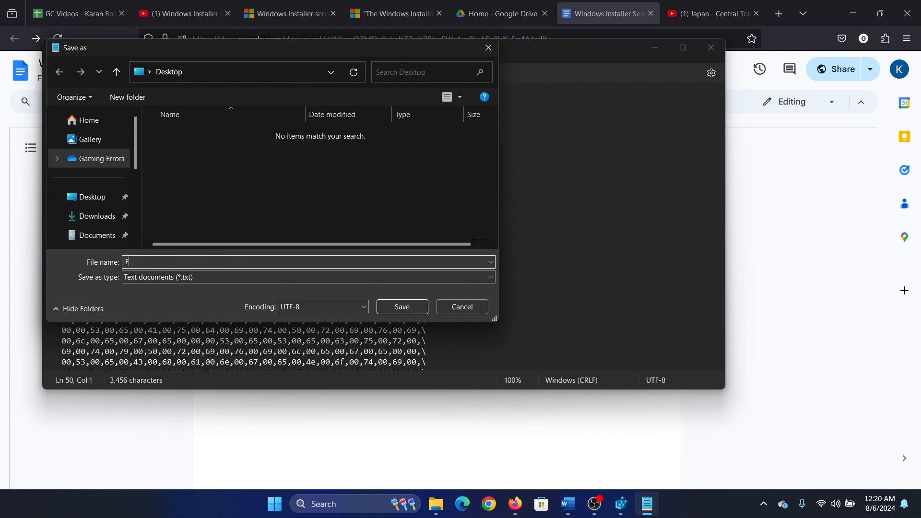
text(ix.reg)
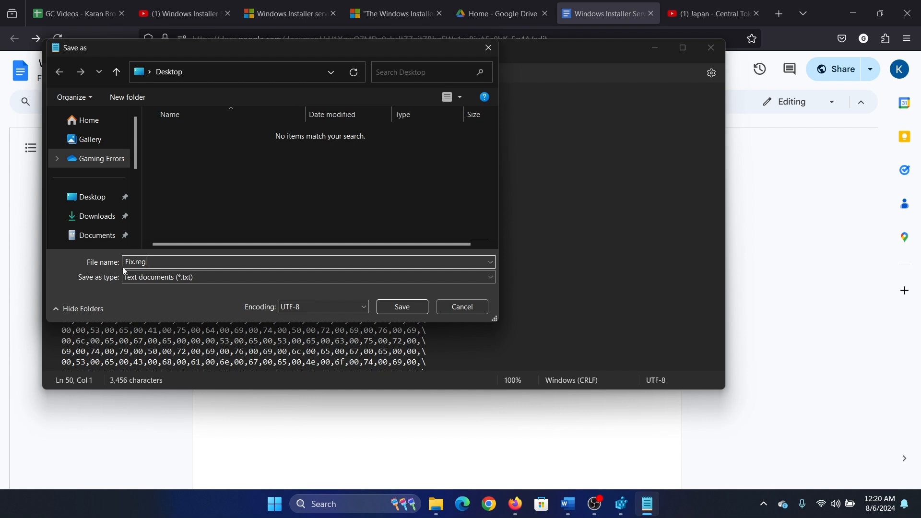
click(307, 277)
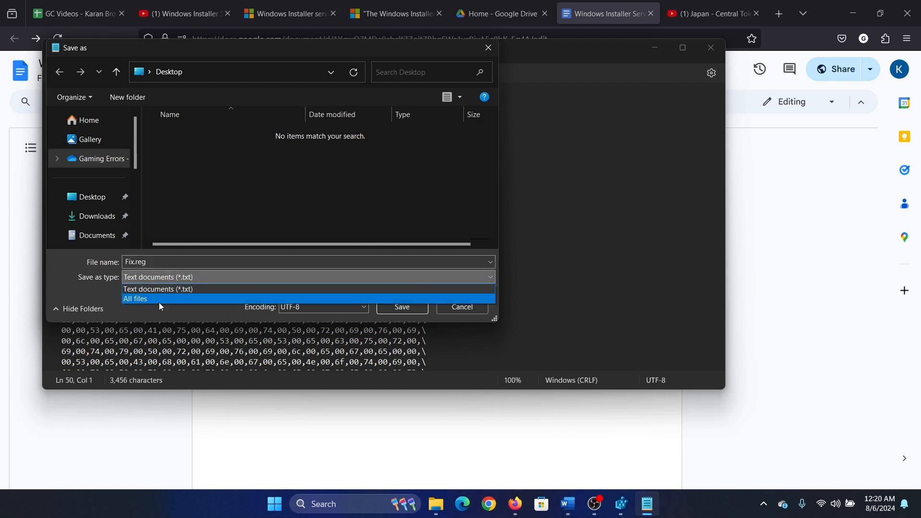
click(135, 298)
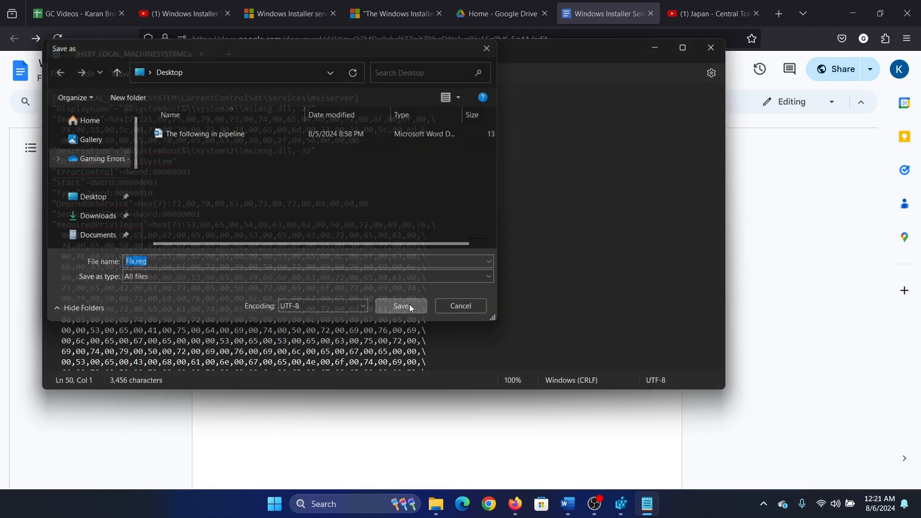
click(402, 306)
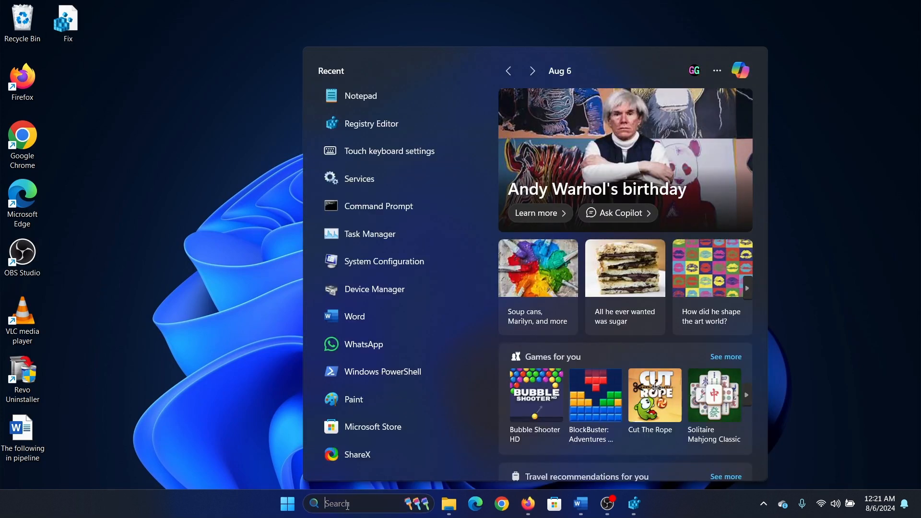
- In Registry Editor, import Fix.reg from the Desktop via File > Import, then close it
text(registry Editor)
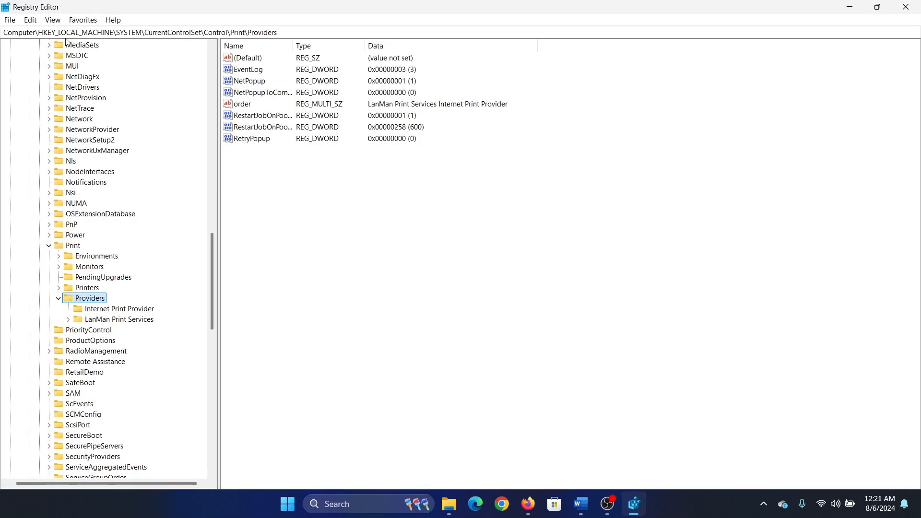
click(9, 20)
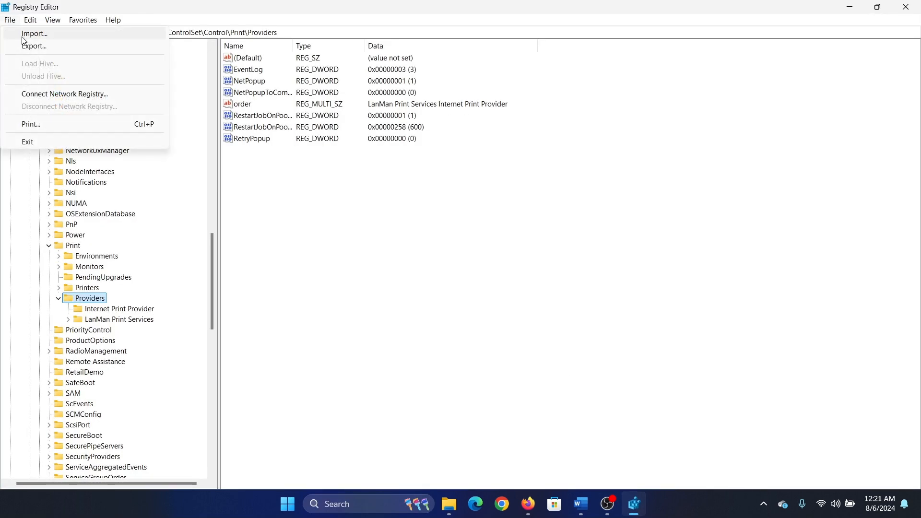
click(34, 33)
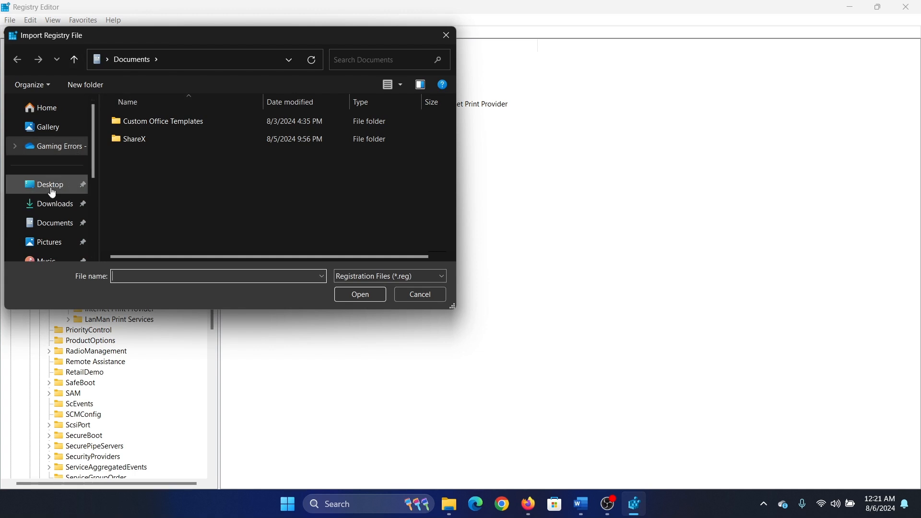
click(49, 184)
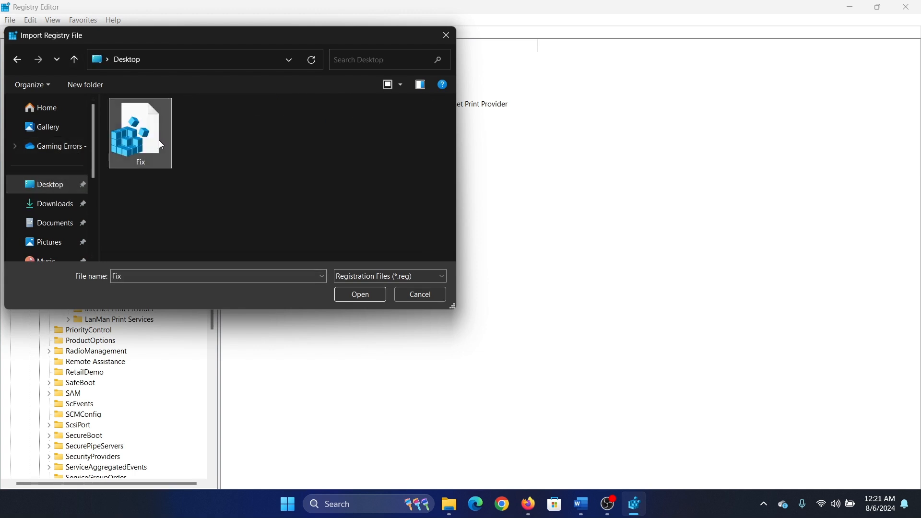
click(359, 294)
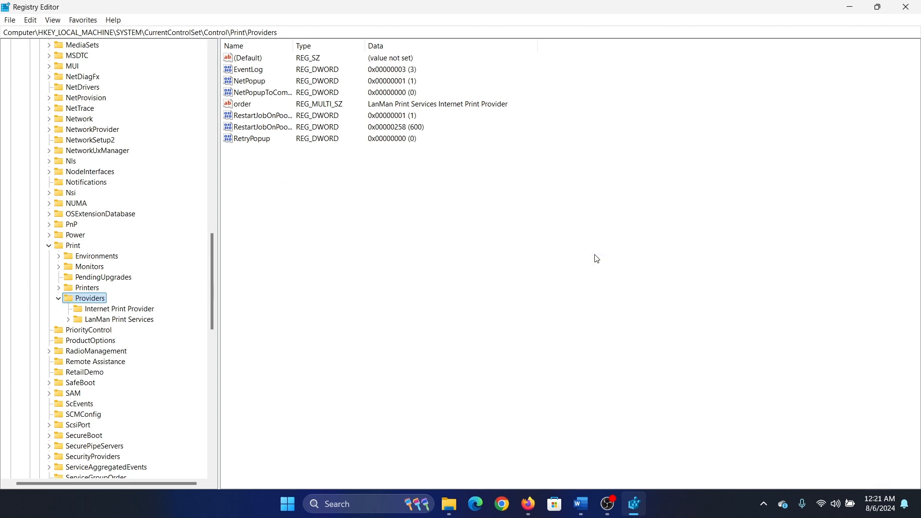
mouse_move(164, 249)
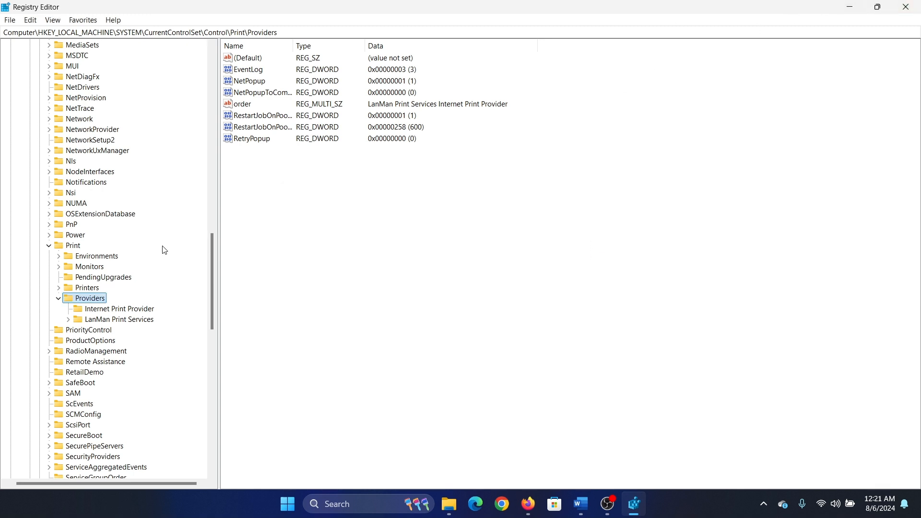
mouse_move(910, 6)
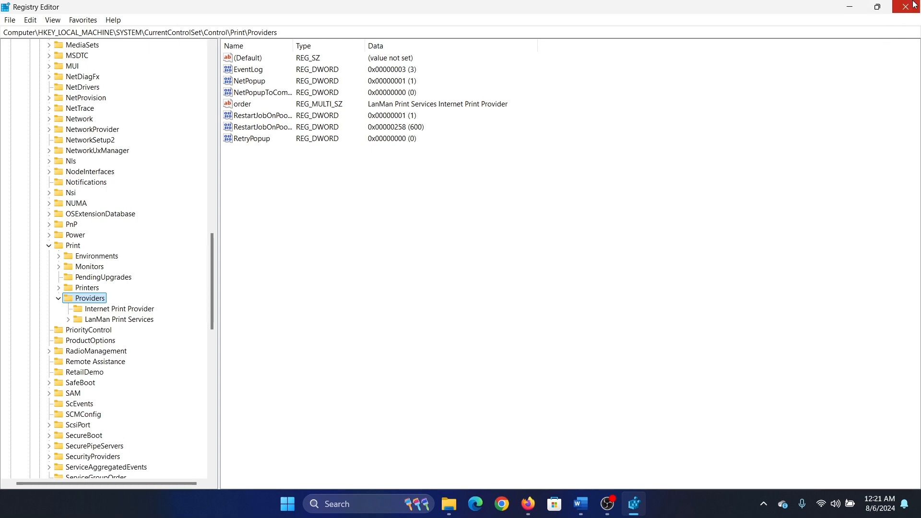
click(914, 7)
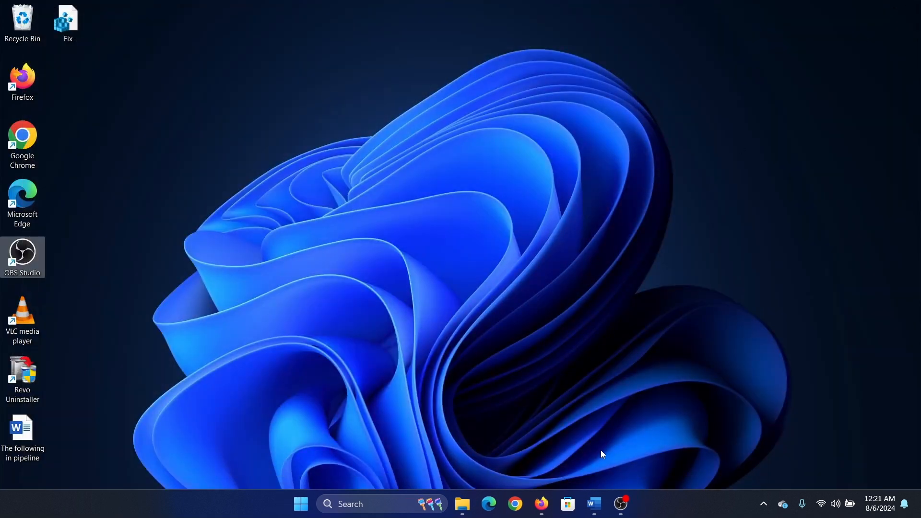
mouse_move(243, 103)
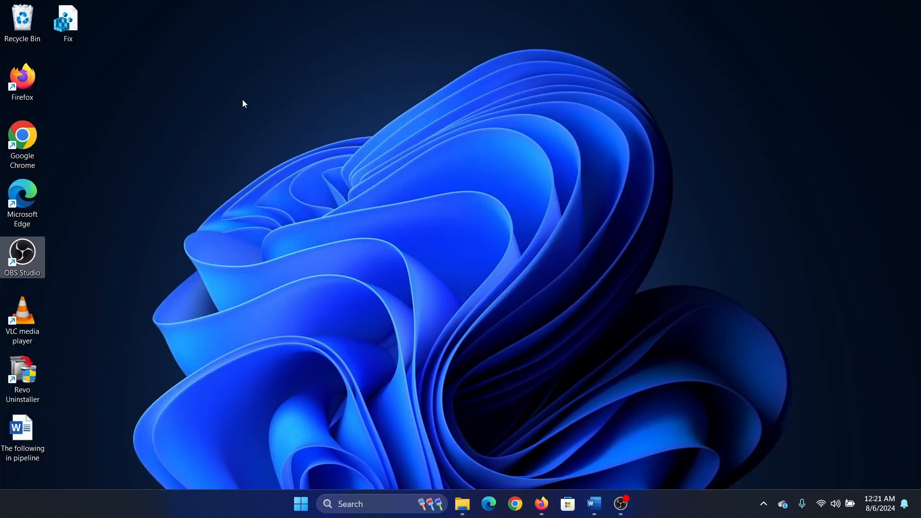
mouse_move(415, 346)
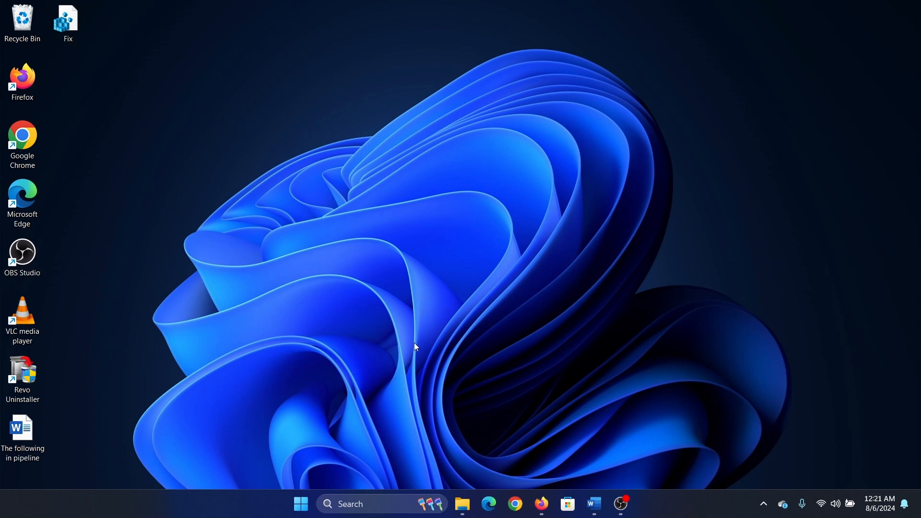
- Run Fix.reg from the desktop, confirm the merge warning with Yes, and return to Word
double_click(67, 19)
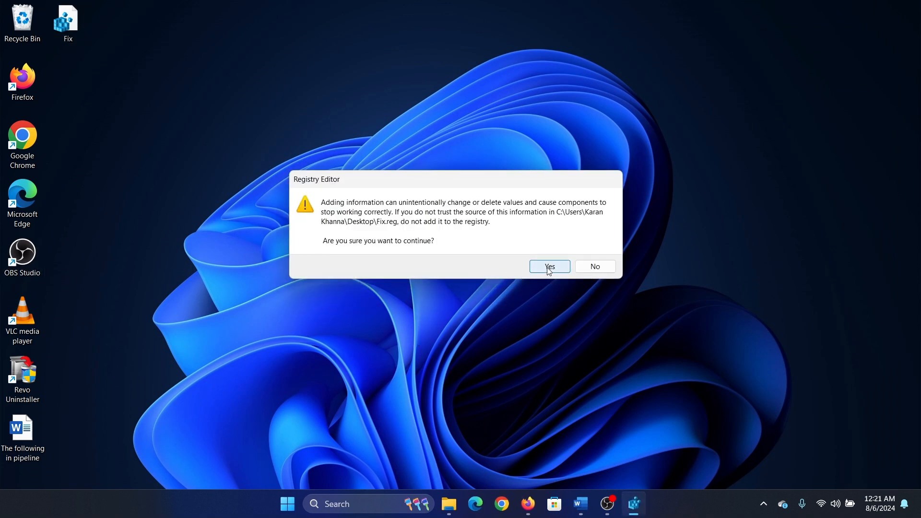
click(548, 267)
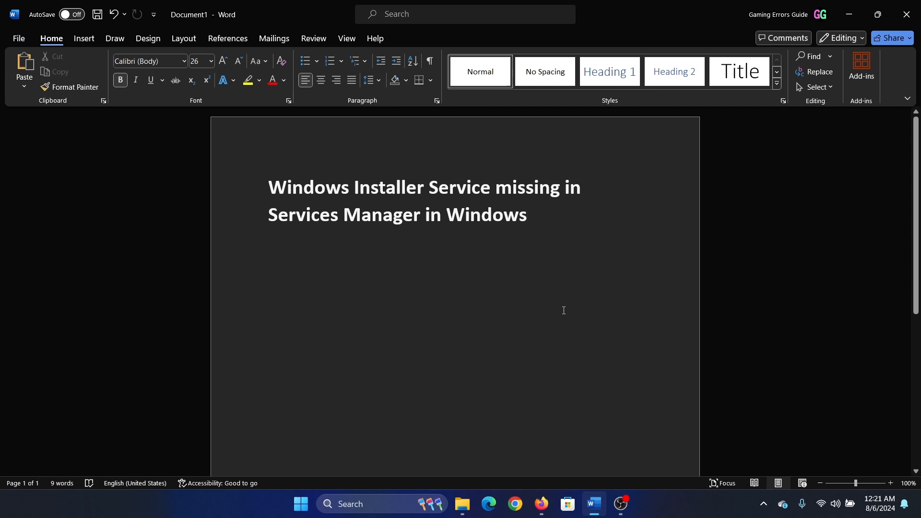
click(527, 215)
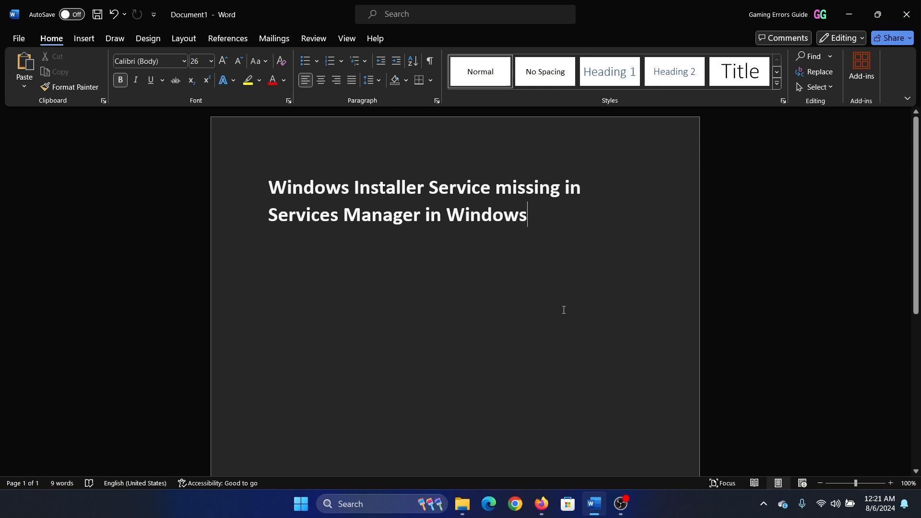